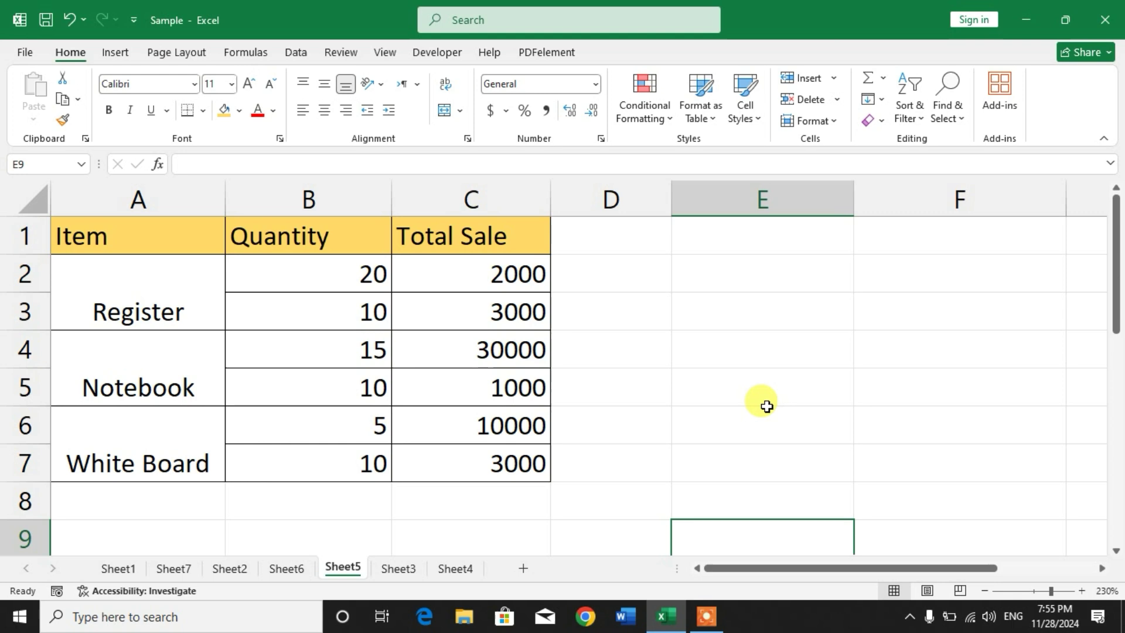
# - Select merged item cells A2:A7 (Register, Notebook, White Board) and copy them
pyautogui.moveTo(137, 274); pyautogui.dragTo(137, 349)
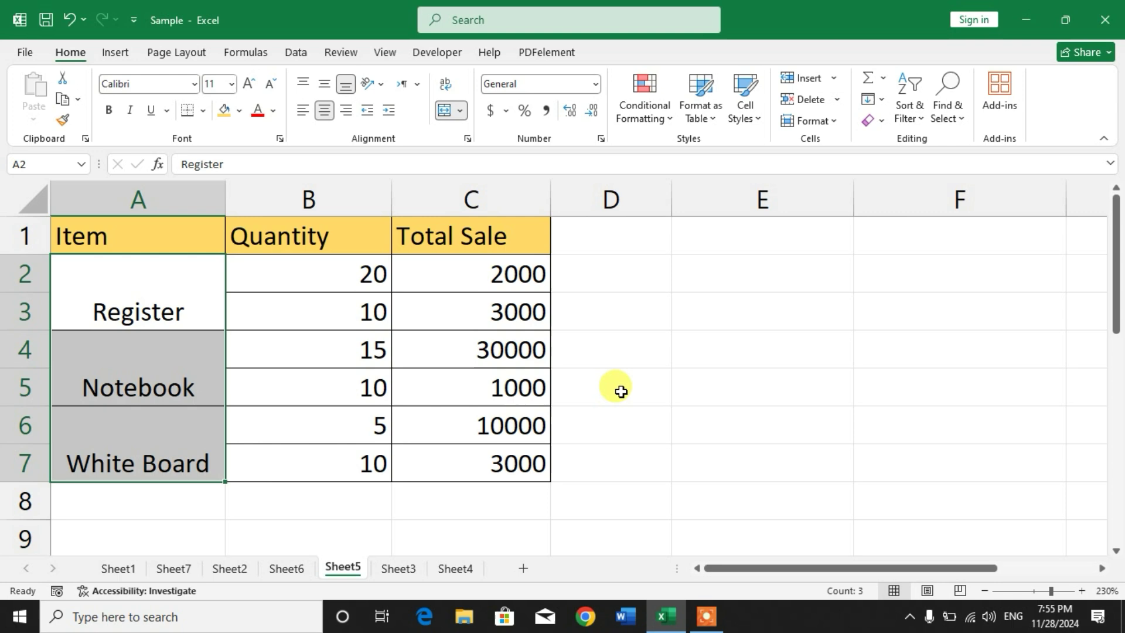
pyautogui.press('ctrl+c')
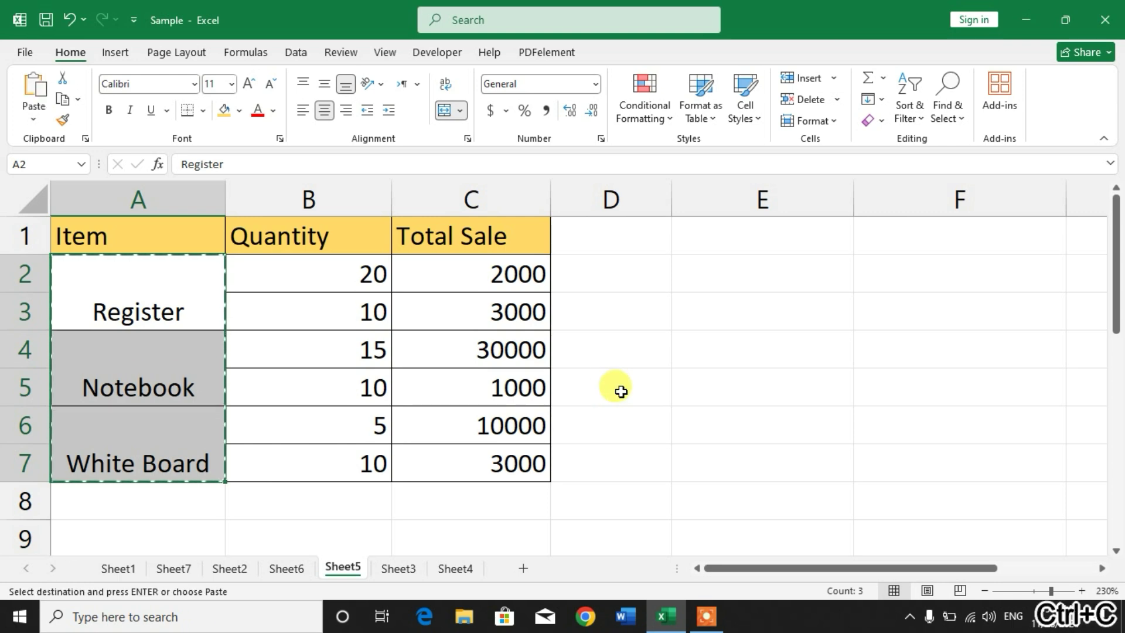
pyautogui.moveTo(569, 345)
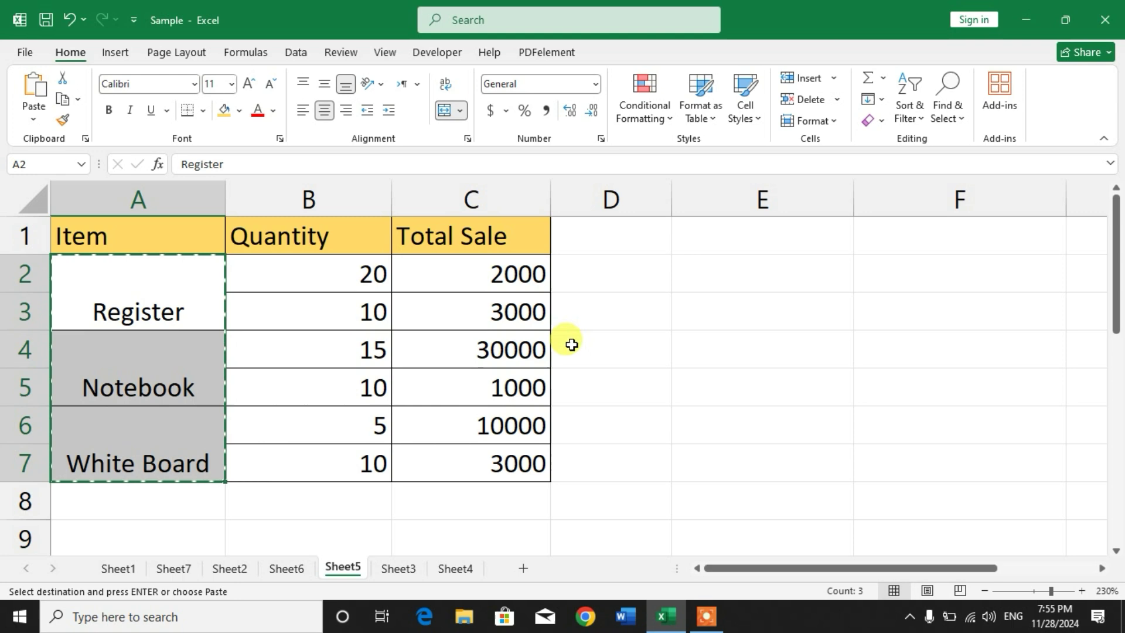
# - Choose E2 as the paste destination and bring up its context menu
pyautogui.click(761, 273)
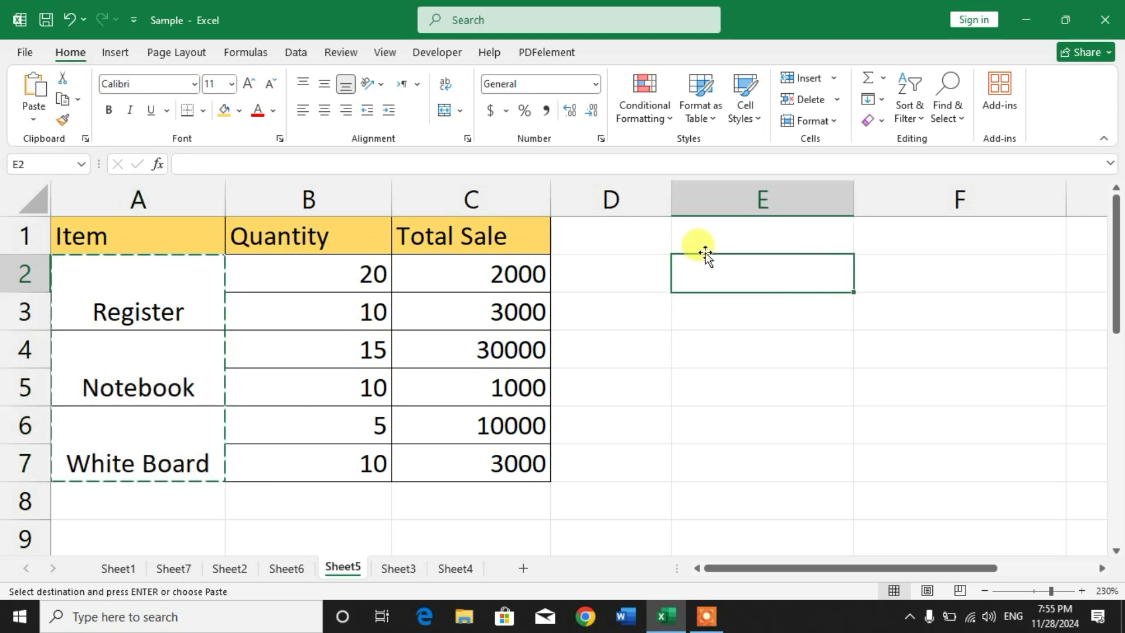
pyautogui.moveTo(704, 282)
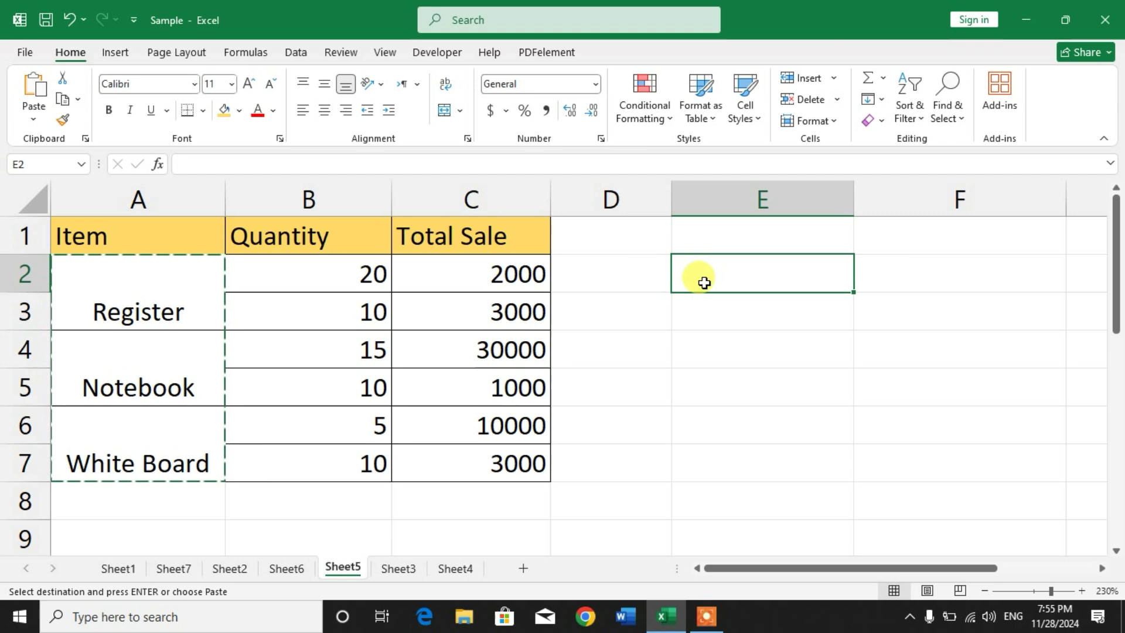
pyautogui.moveTo(710, 275)
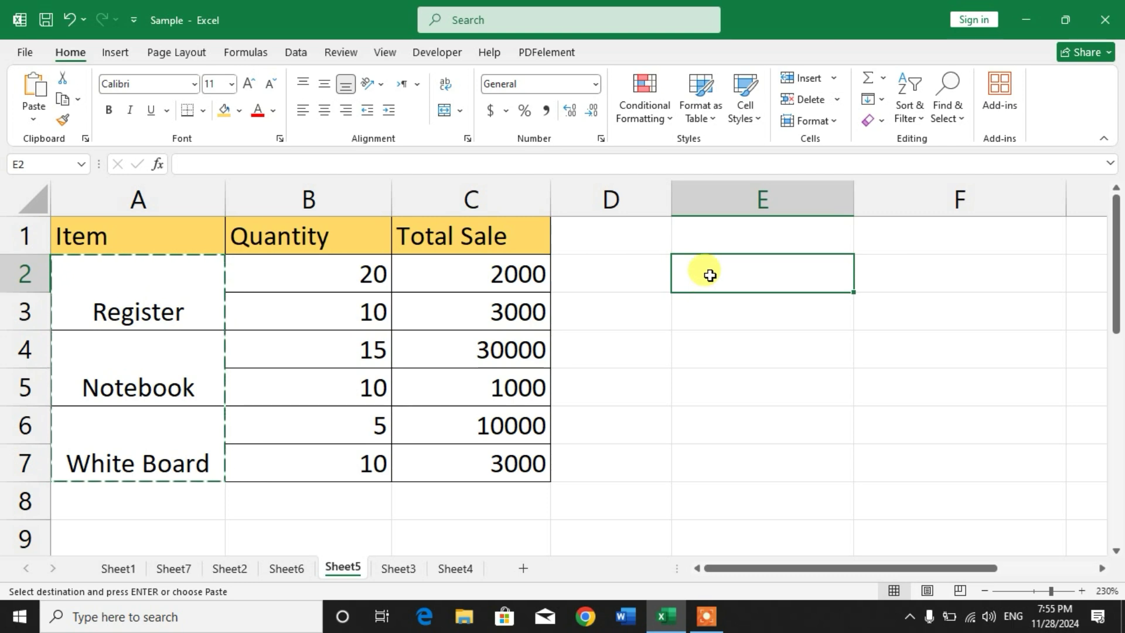
pyautogui.moveTo(231, 145)
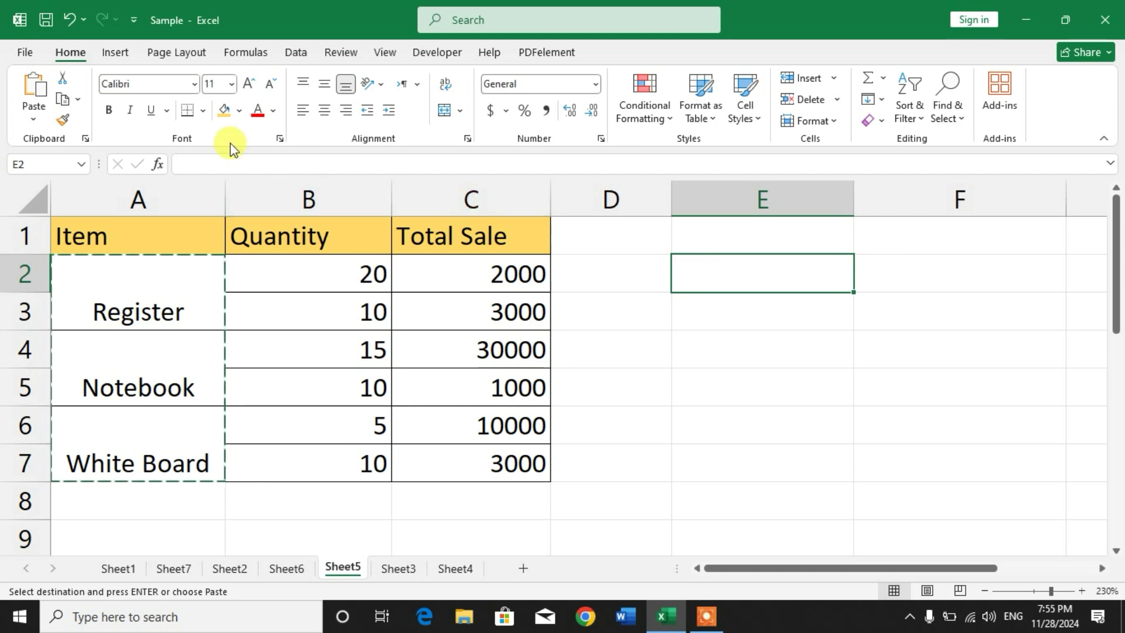
pyautogui.click(33, 121)
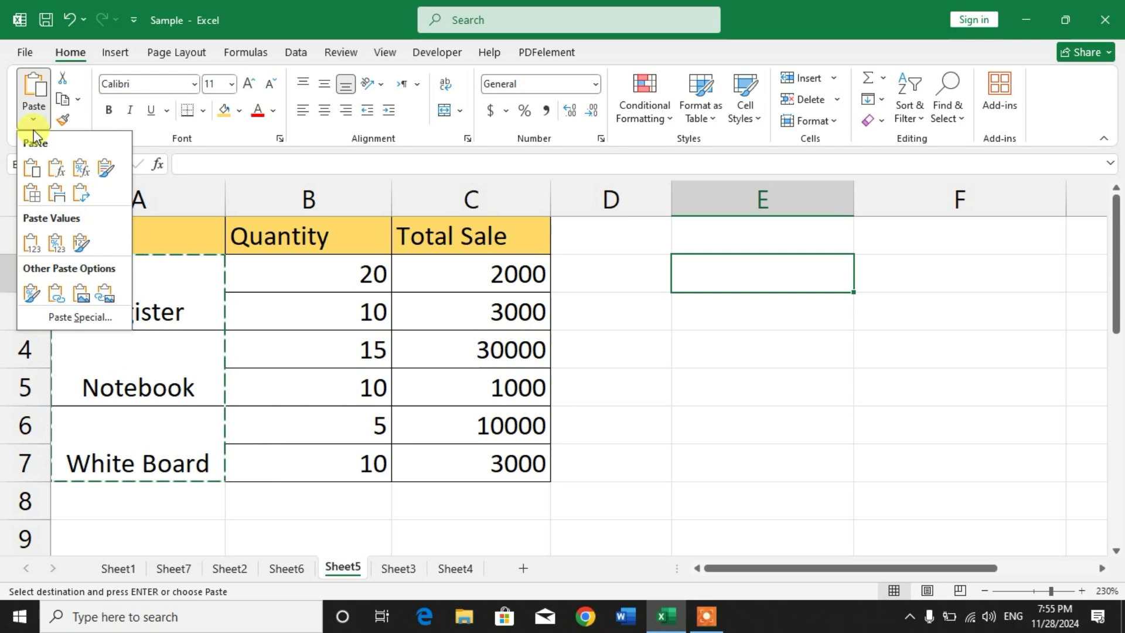
pyautogui.click(74, 316)
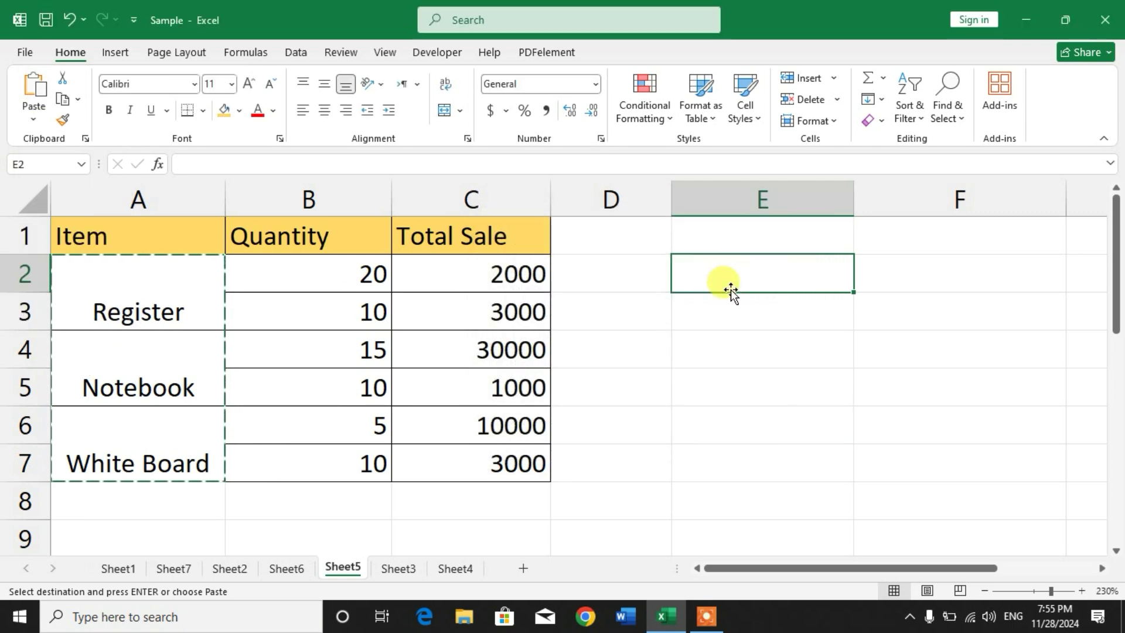
pyautogui.rightClick(724, 280)
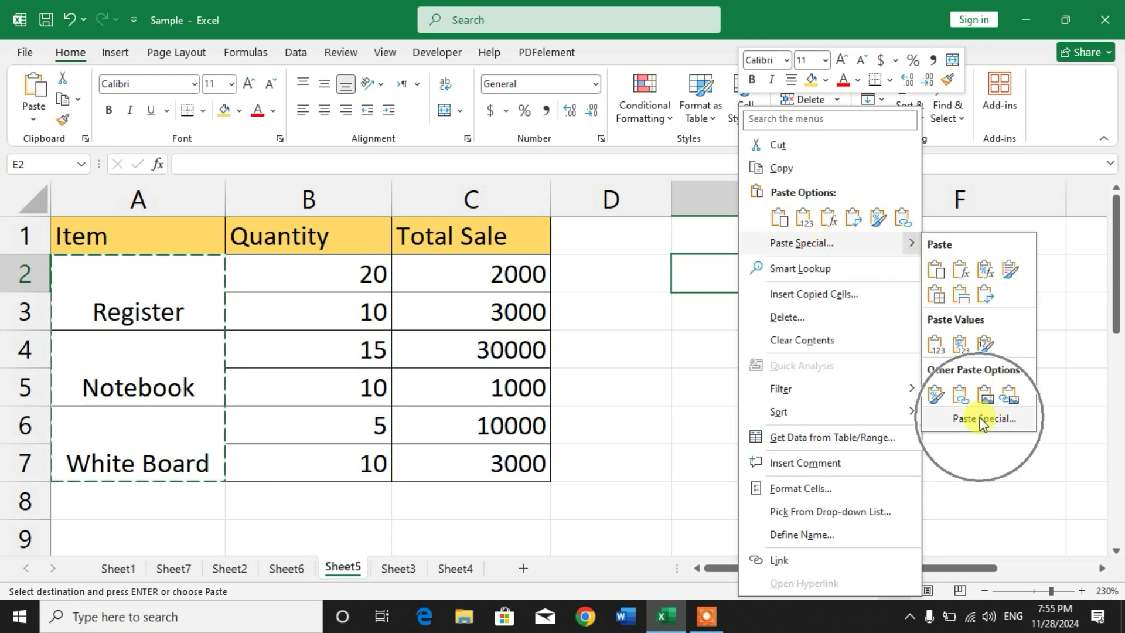
# - Open the Paste Special dialog and choose 'Formulas and number formats'
pyautogui.click(984, 418)
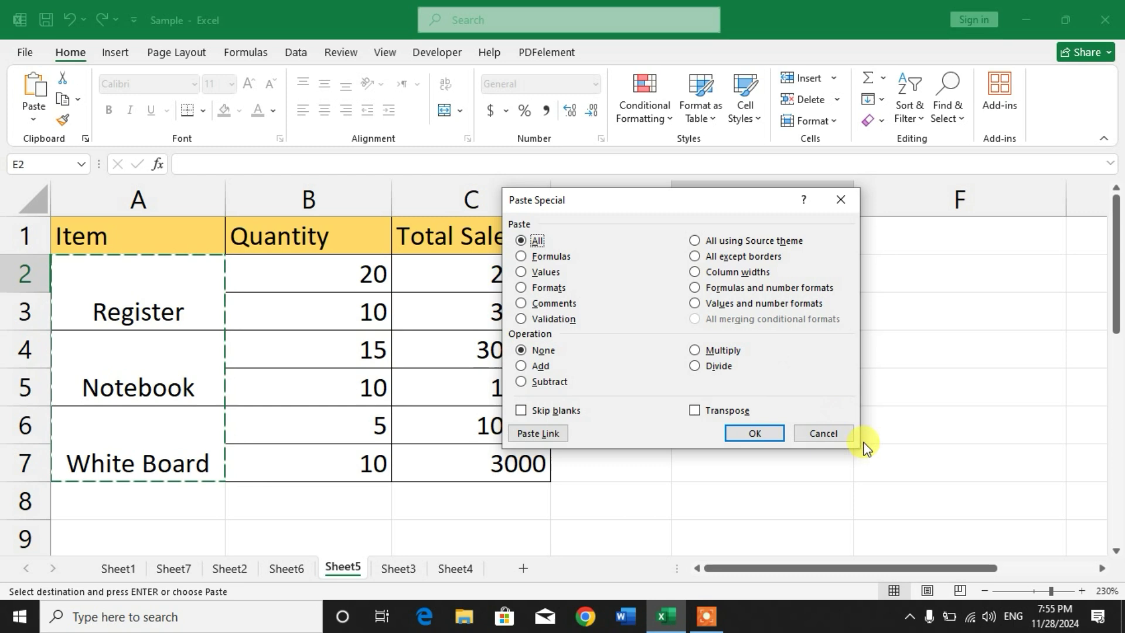
pyautogui.moveTo(714, 290)
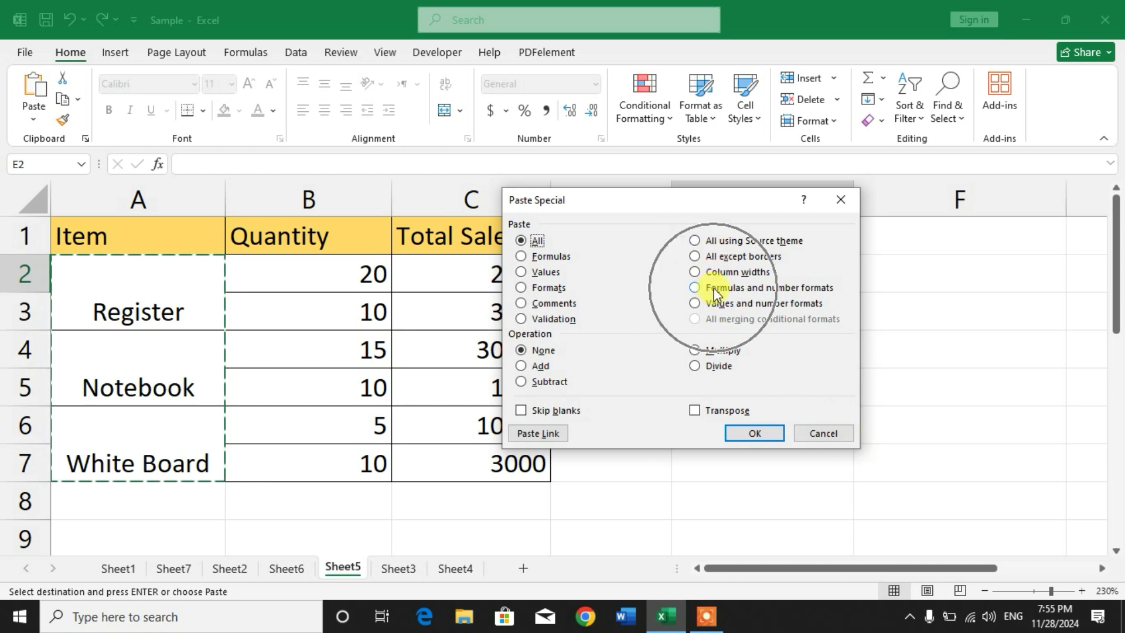
pyautogui.click(694, 287)
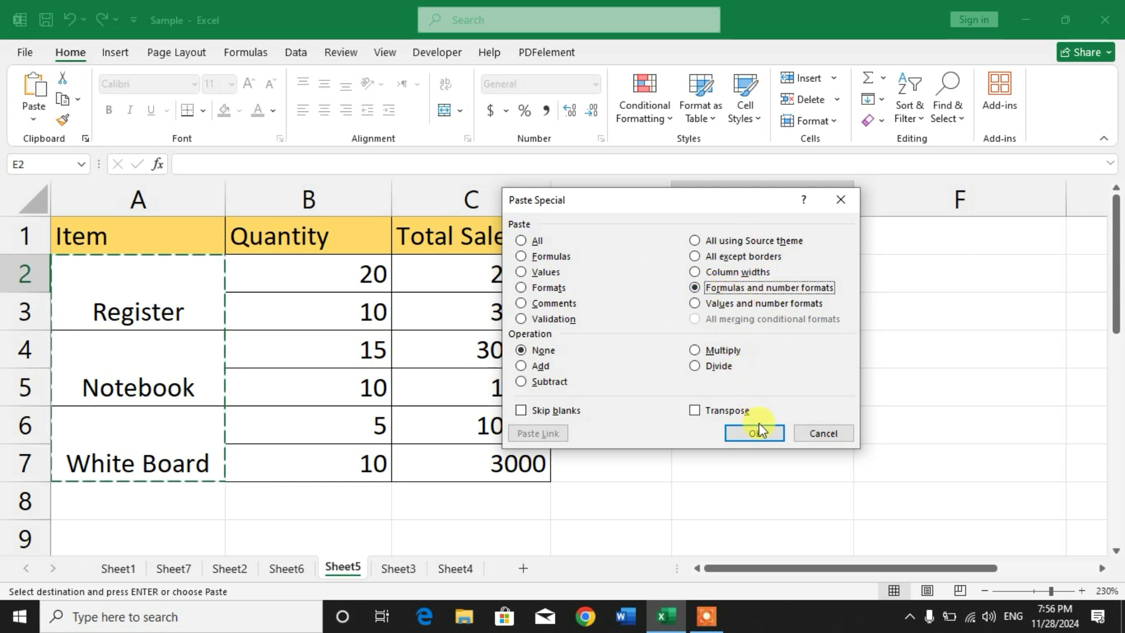
# - Confirm the paste, then check E2, E3 and E4 hold unmerged single cells
pyautogui.click(754, 433)
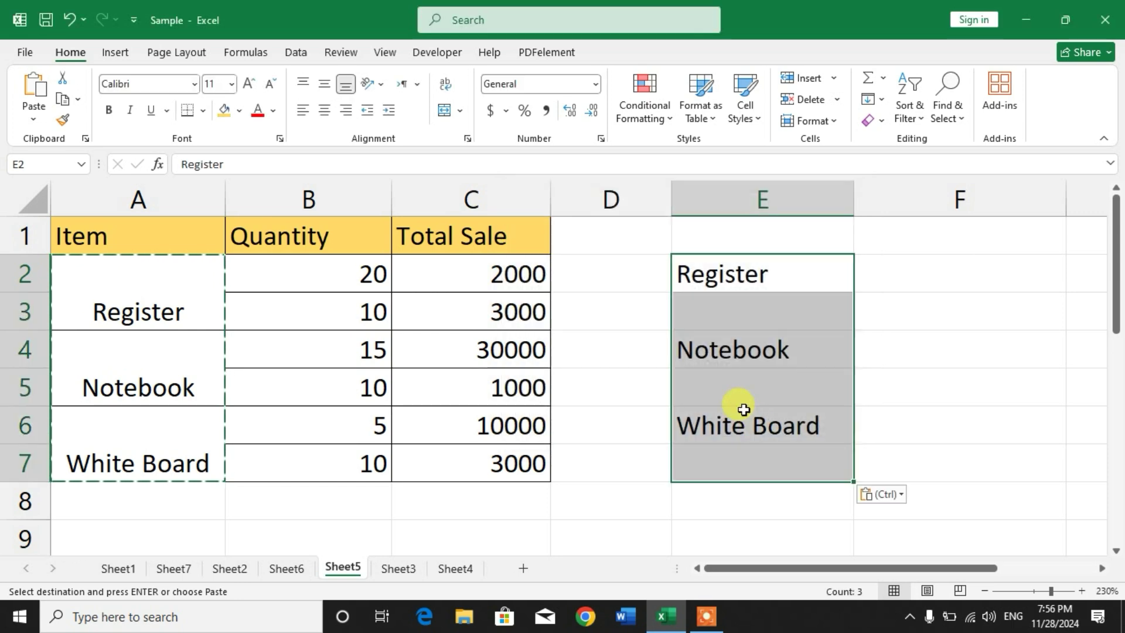
pyautogui.click(959, 310)
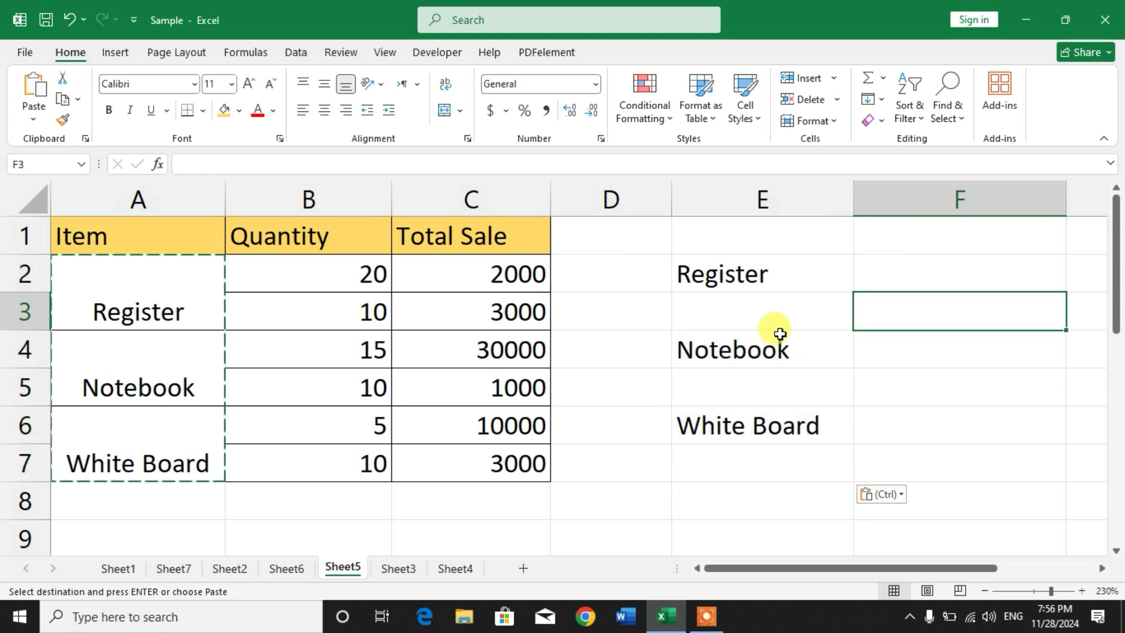
pyautogui.click(761, 349)
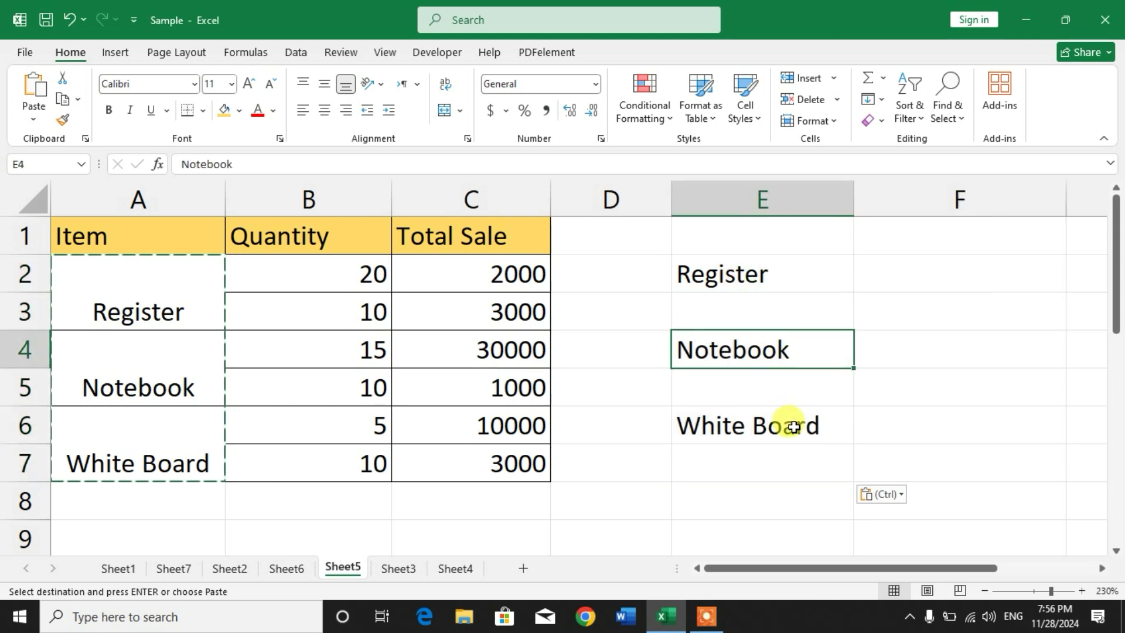
pyautogui.click(762, 274)
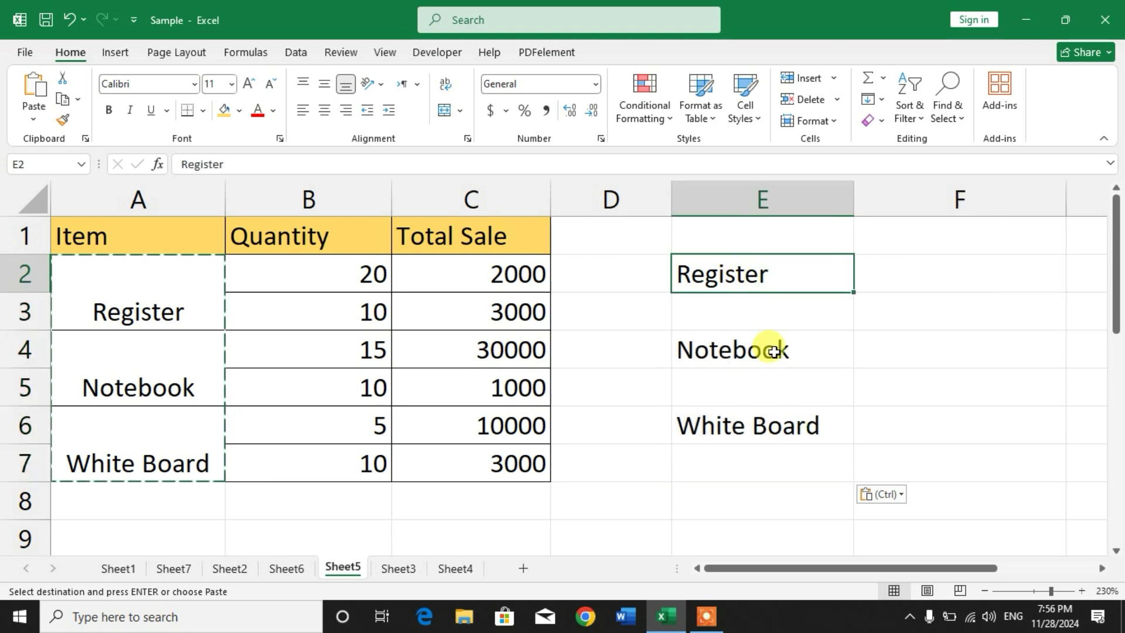
pyautogui.click(762, 311)
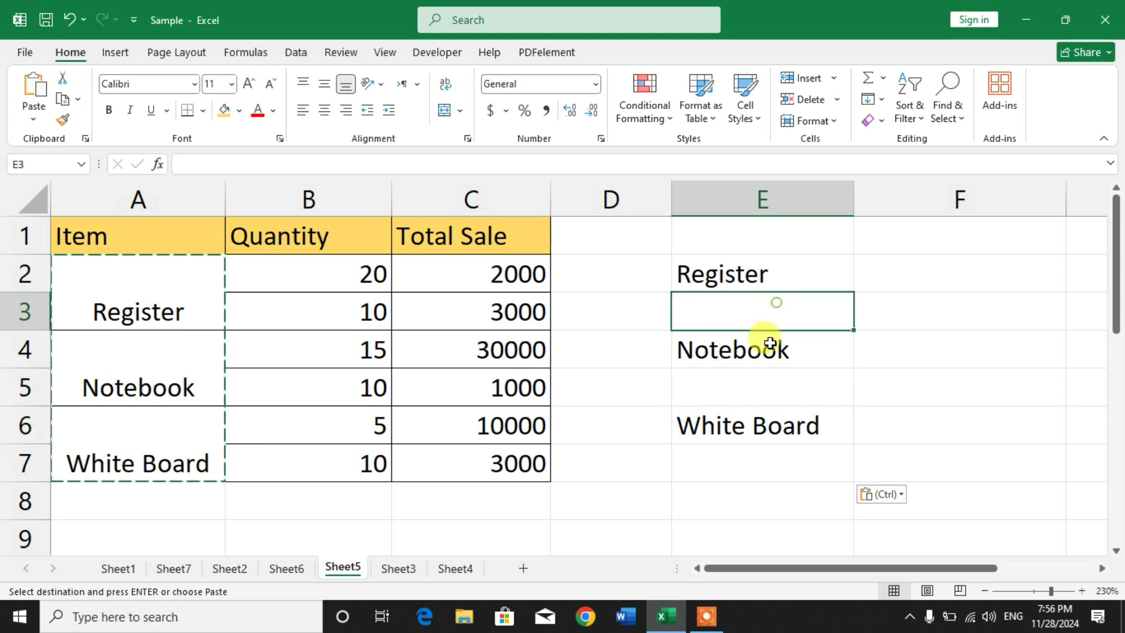
pyautogui.click(762, 349)
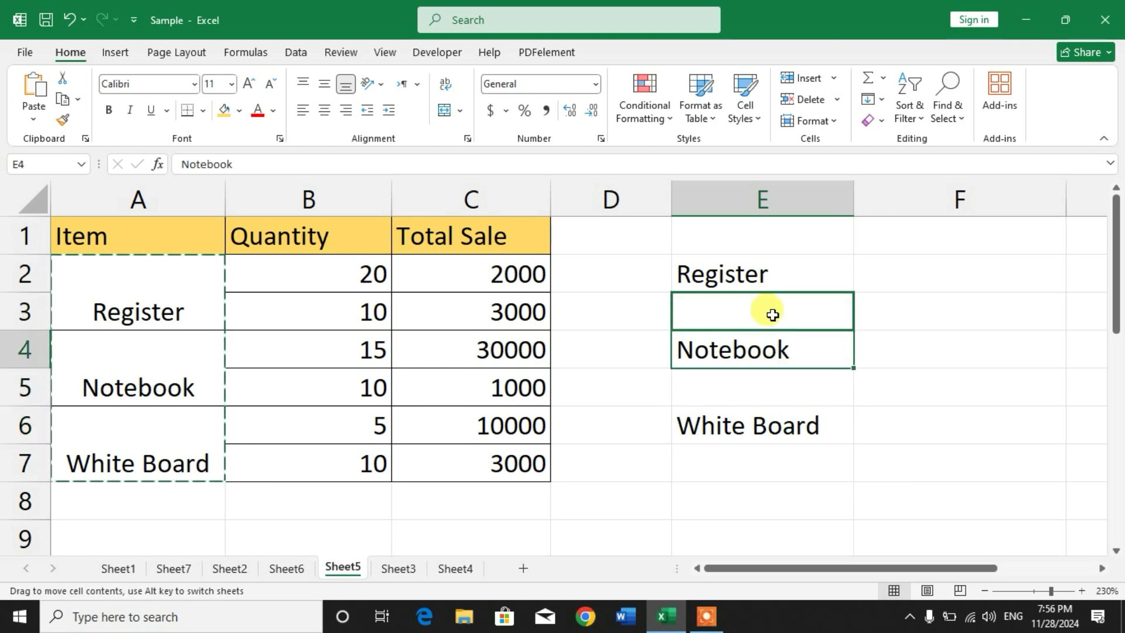